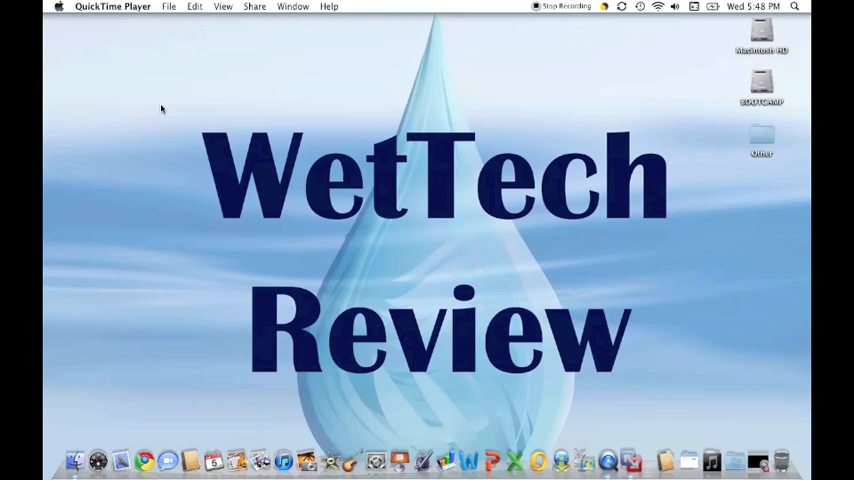
{"action": "mouse_move", "coordinate": [641, 445]}
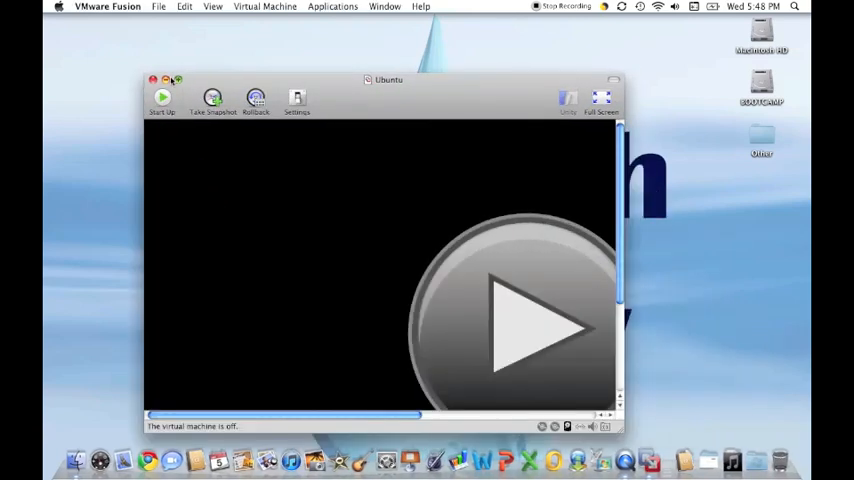
Step: Switch the Ubuntu virtual machine to full-screen view from VMware Fusion's View menu
{"action": "left_click", "coordinate": [212, 7]}
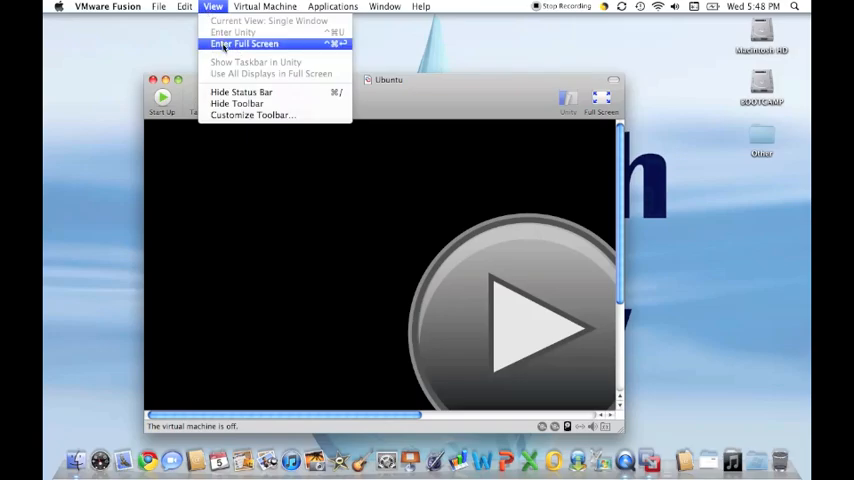
{"action": "left_click", "coordinate": [244, 44]}
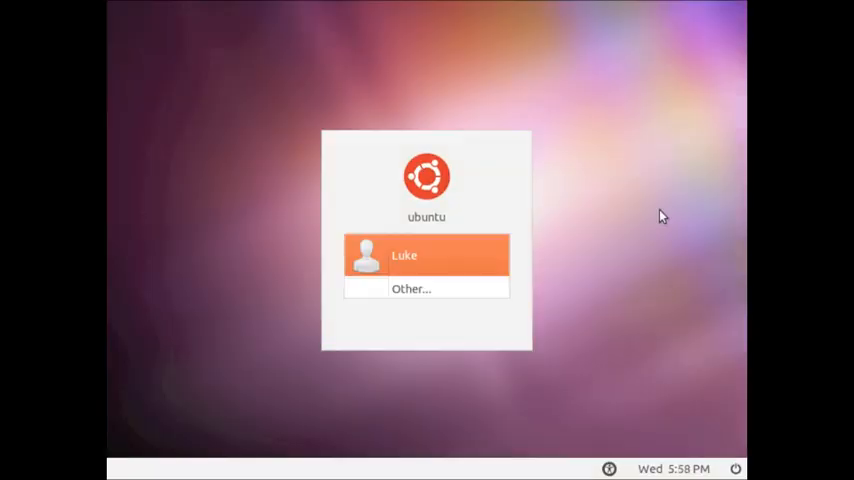
Step: Log in to Ubuntu by selecting the user account and entering its password
{"action": "left_click", "coordinate": [426, 255]}
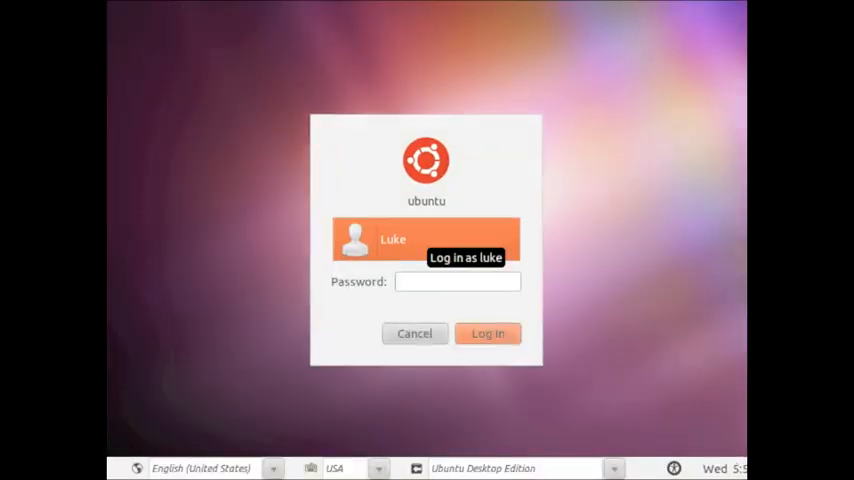
{"action": "left_click", "coordinate": [488, 333]}
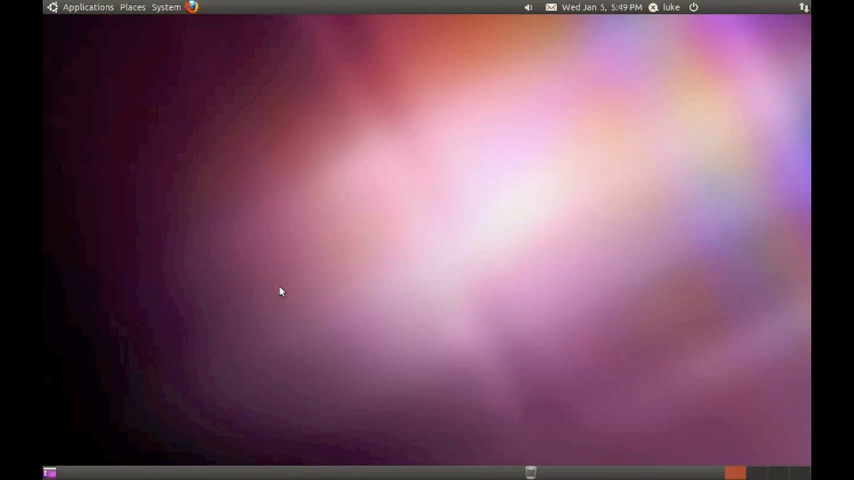
{"action": "mouse_move", "coordinate": [585, 57]}
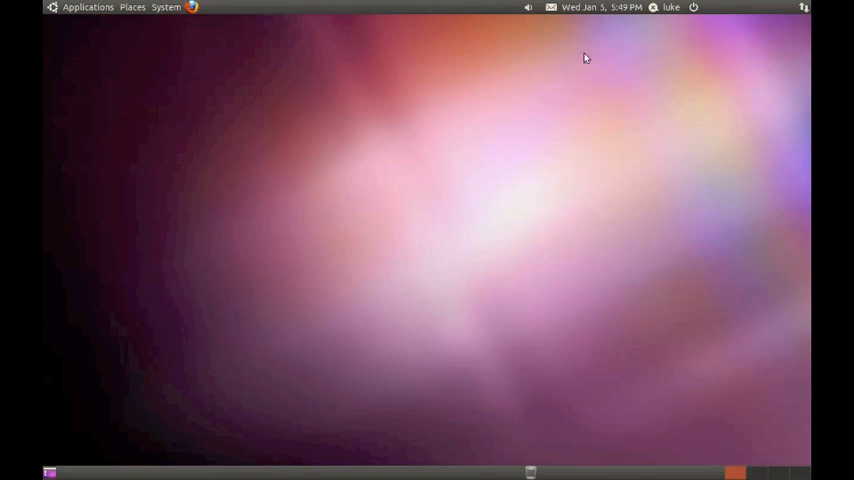
{"action": "mouse_move", "coordinate": [582, 174]}
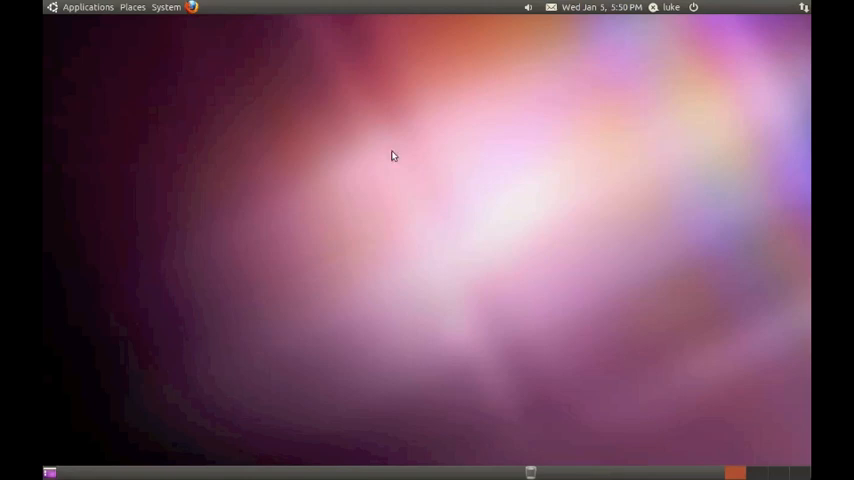
{"action": "mouse_move", "coordinate": [448, 28]}
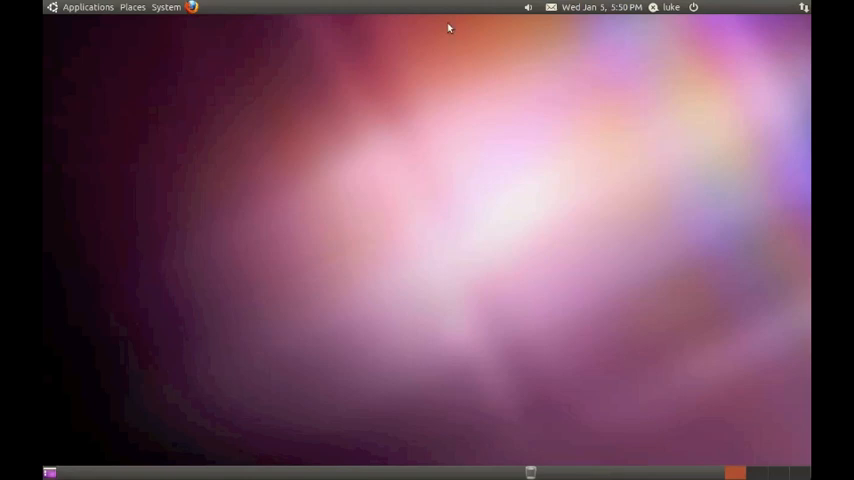
{"action": "left_click", "coordinate": [668, 7]}
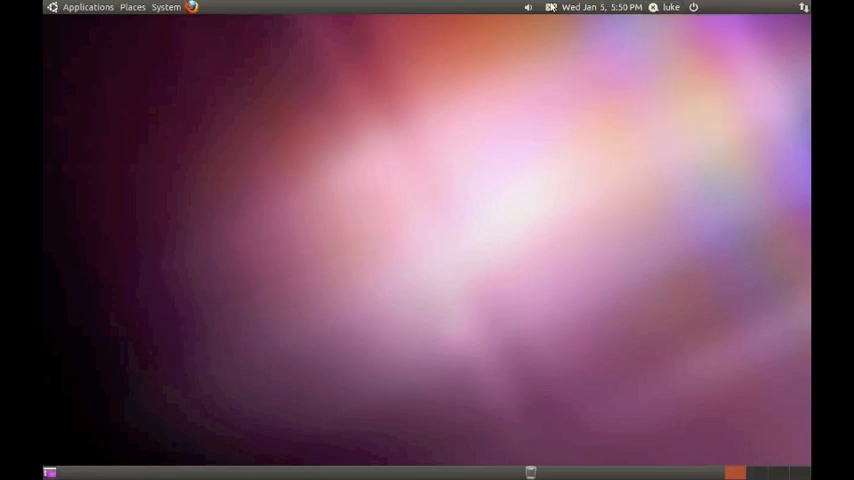
{"action": "left_click", "coordinate": [551, 8]}
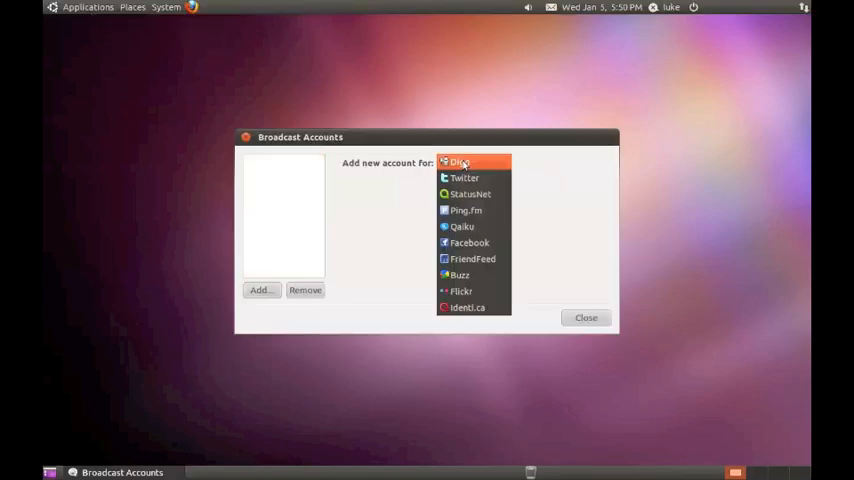
{"action": "mouse_move", "coordinate": [469, 242]}
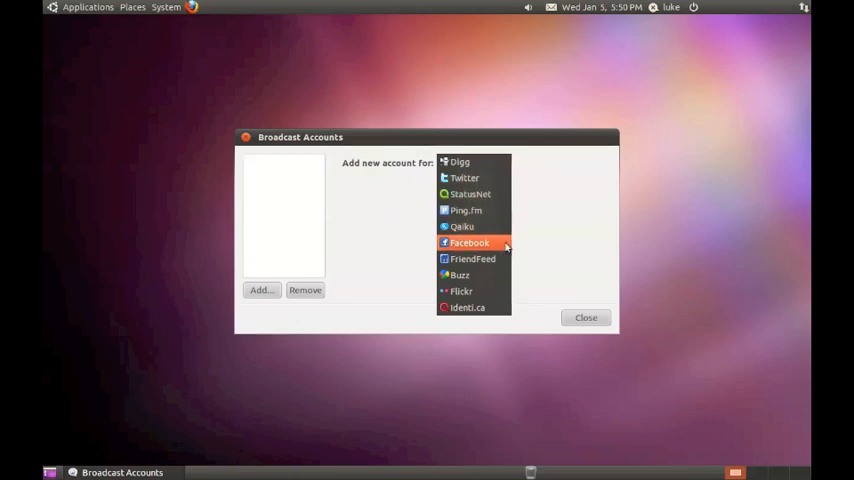
{"action": "mouse_move", "coordinate": [467, 307]}
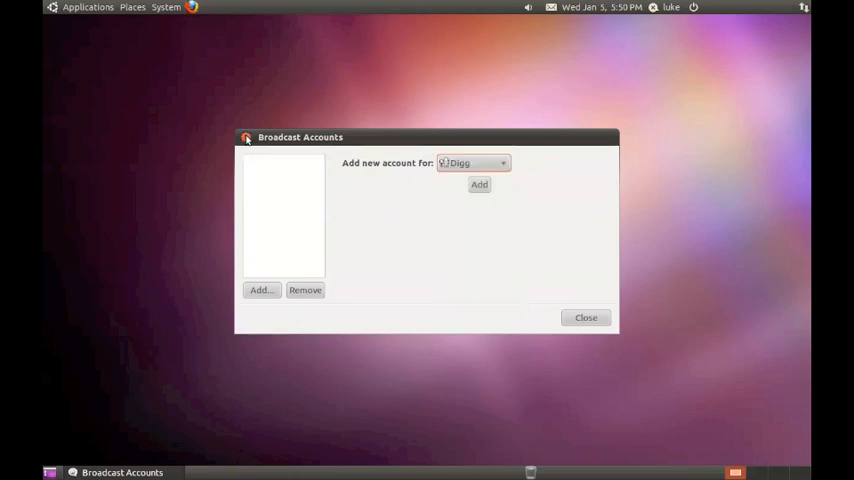
{"action": "left_click", "coordinate": [585, 317]}
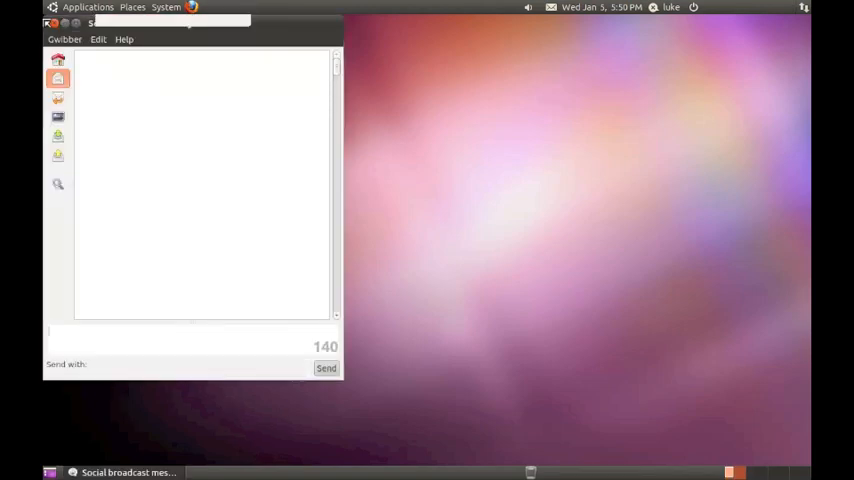
{"action": "left_click", "coordinate": [50, 23]}
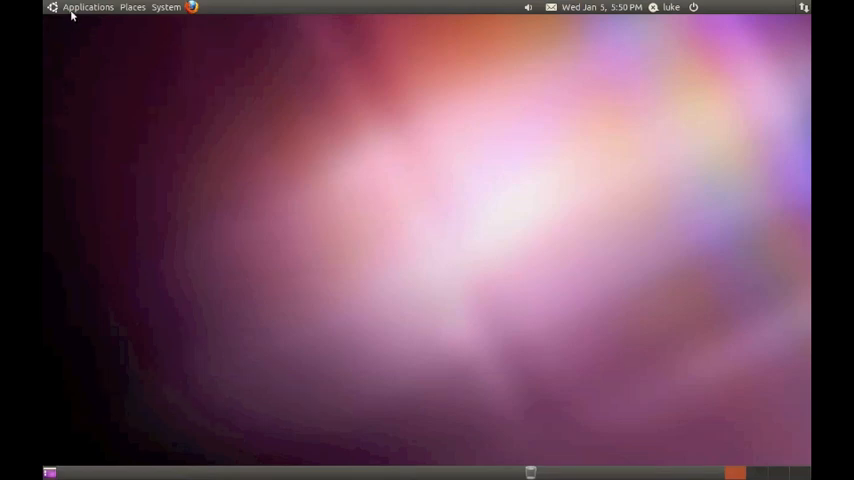
Step: Launch OpenOffice.org Word Processor from the Applications > Office menu
{"action": "left_click", "coordinate": [88, 7]}
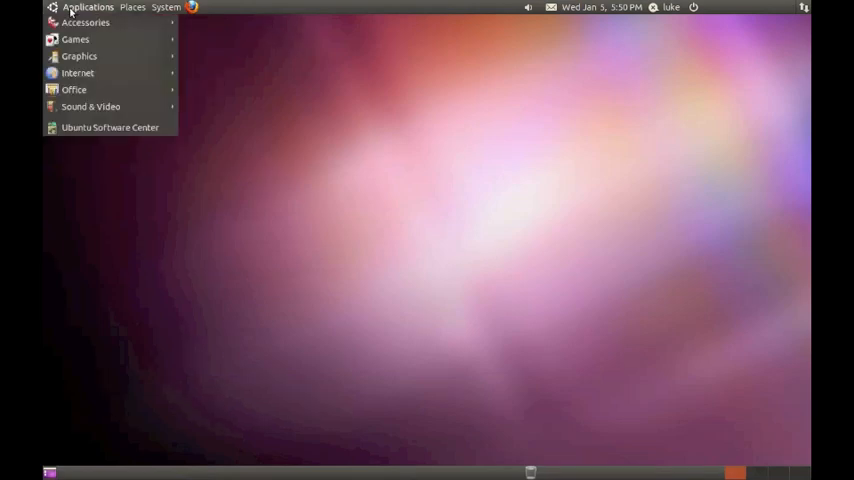
{"action": "mouse_move", "coordinate": [75, 39]}
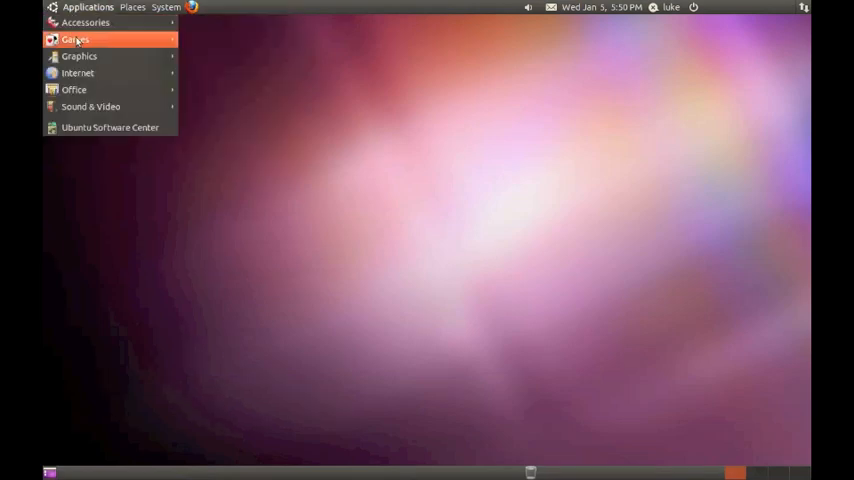
{"action": "mouse_move", "coordinate": [77, 72]}
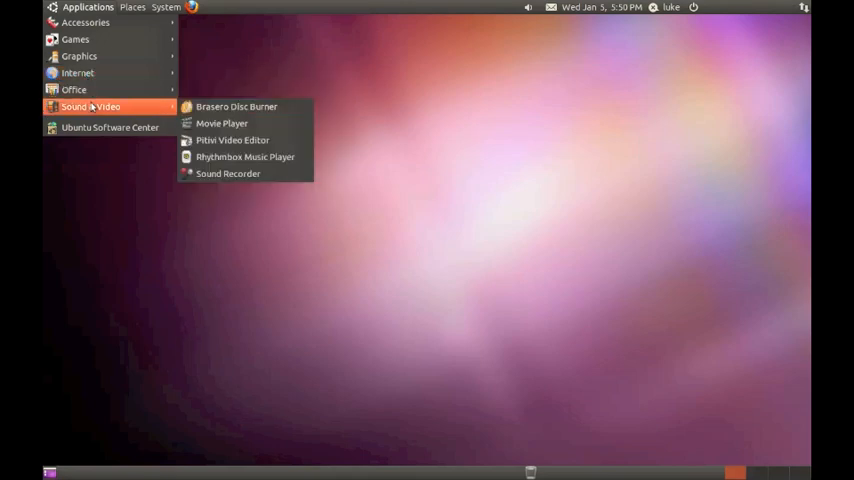
{"action": "mouse_move", "coordinate": [77, 72]}
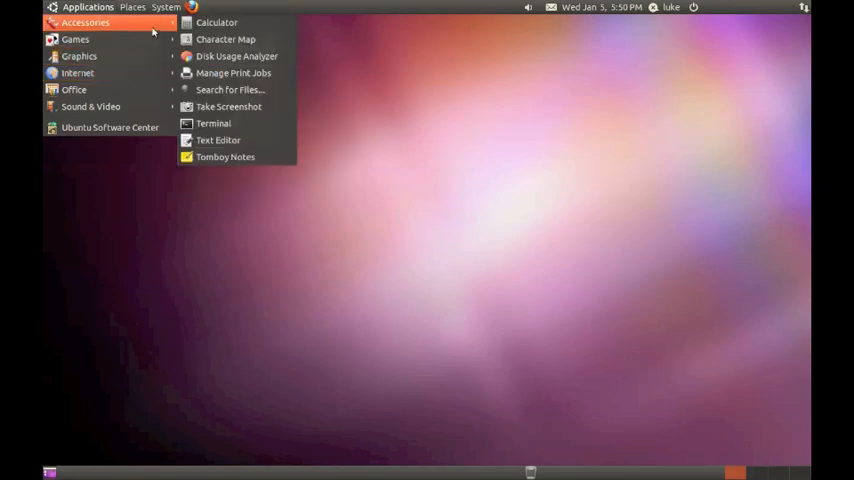
{"action": "mouse_move", "coordinate": [75, 39]}
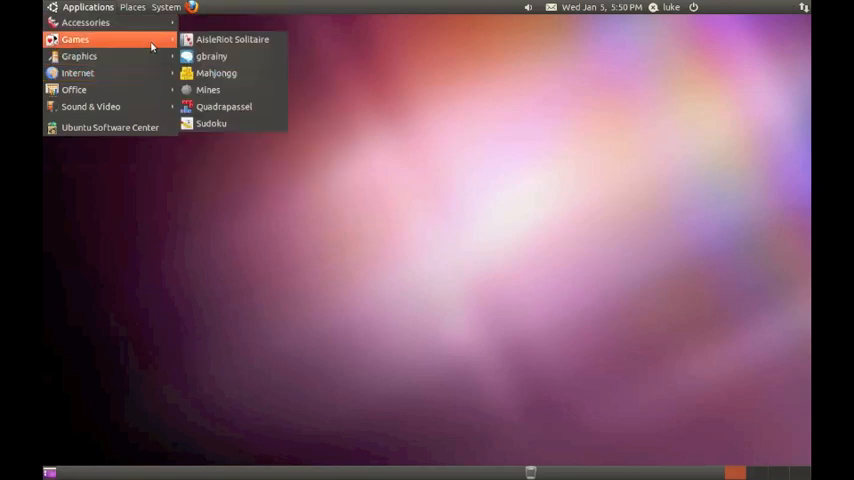
{"action": "mouse_move", "coordinate": [78, 72]}
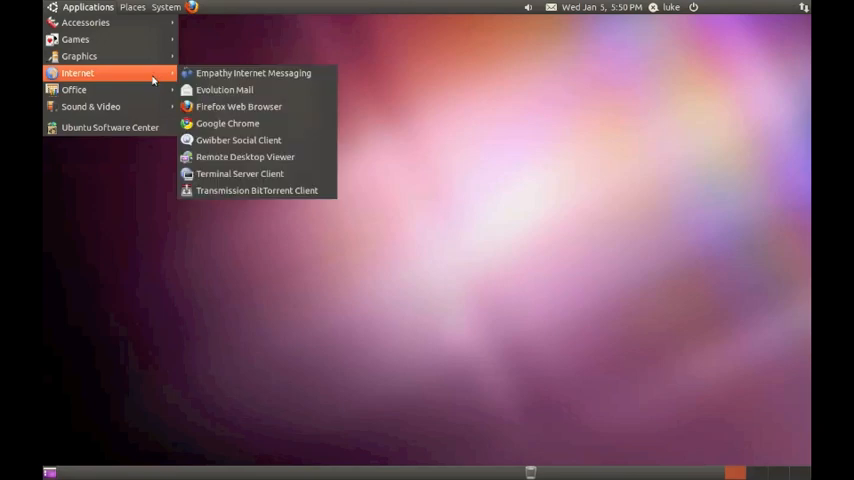
{"action": "mouse_move", "coordinate": [73, 90]}
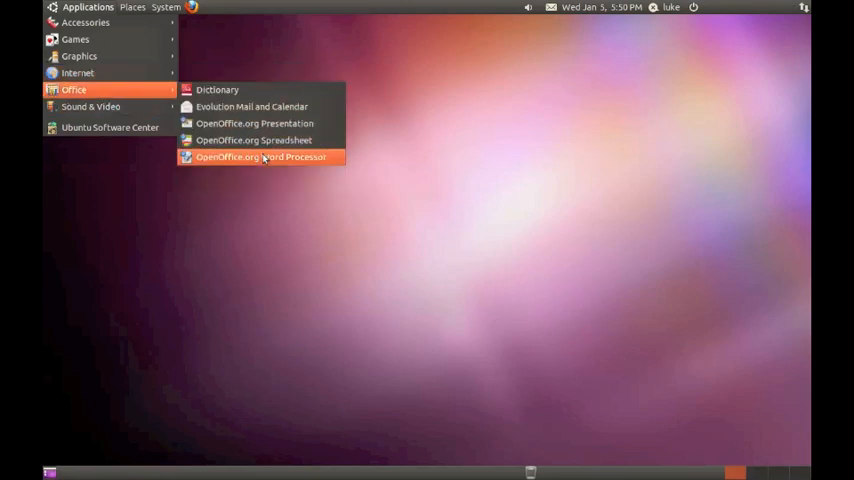
{"action": "left_click", "coordinate": [260, 157]}
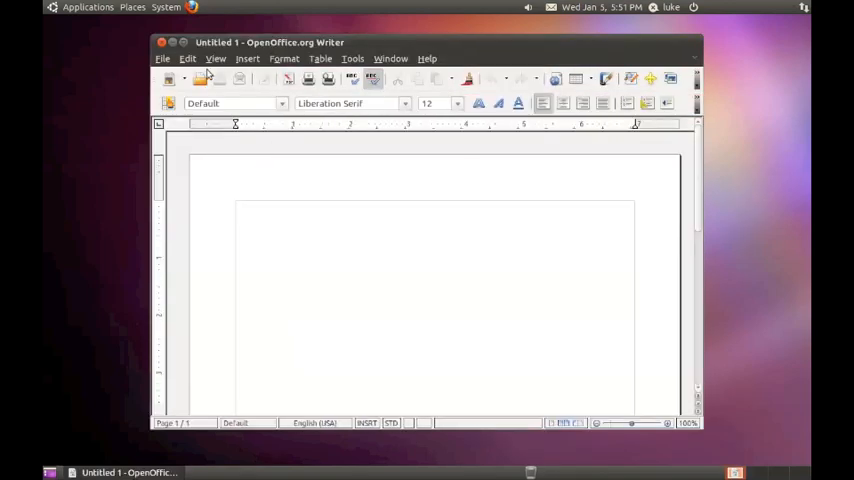
Step: Type a short greeting line into the blank Writer document
{"action": "type", "text": "Hello you ar"}
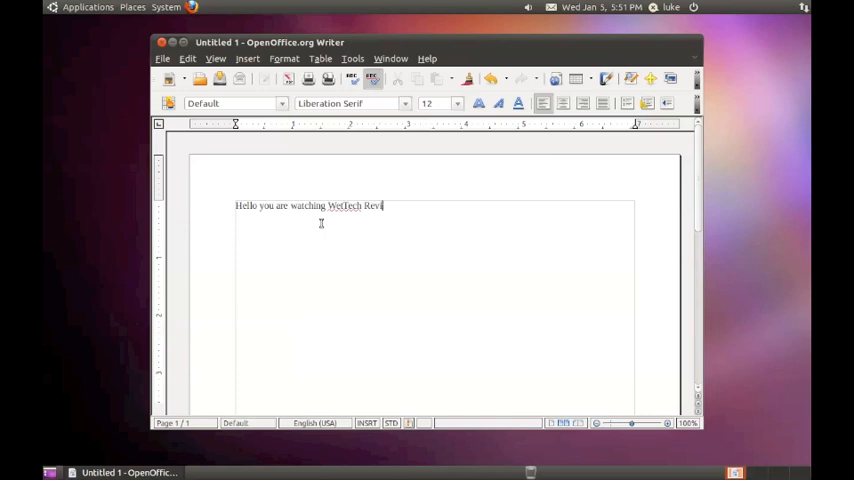
{"action": "type", "text": "ew"}
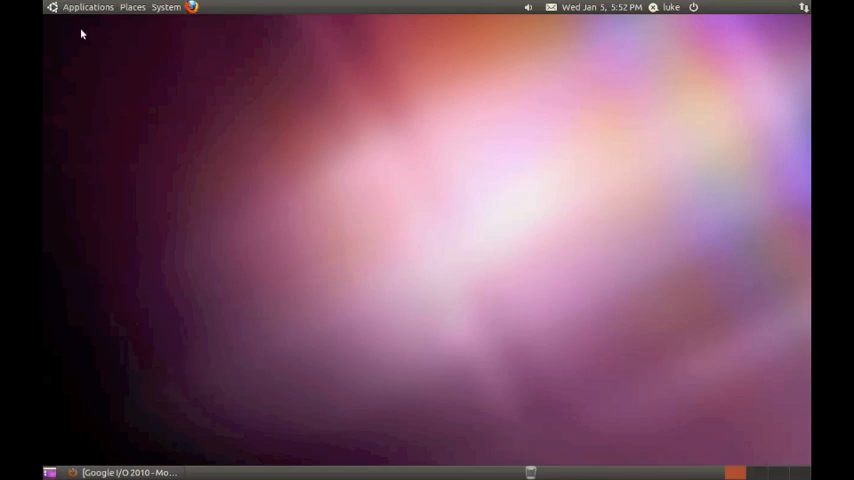
{"action": "left_click", "coordinate": [132, 8]}
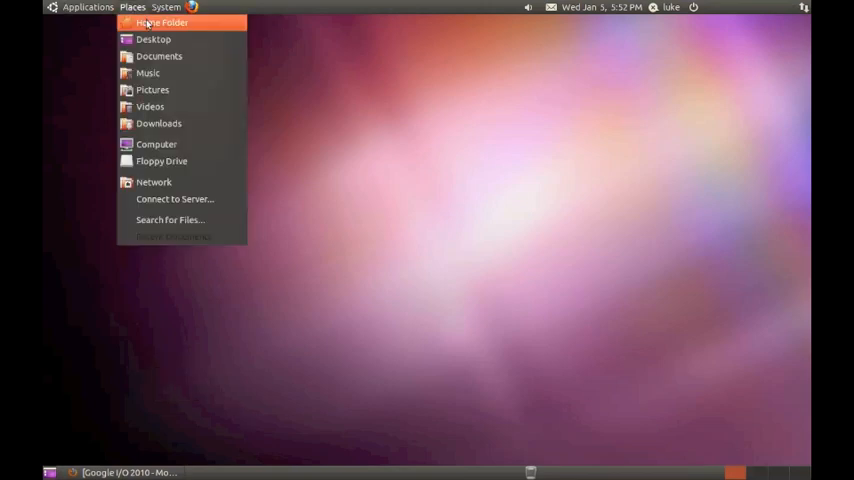
{"action": "mouse_move", "coordinate": [160, 56]}
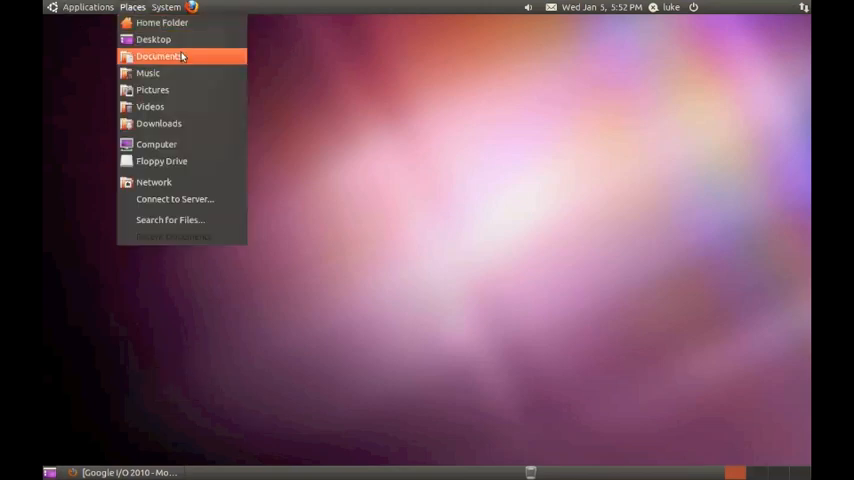
{"action": "mouse_move", "coordinate": [156, 144]}
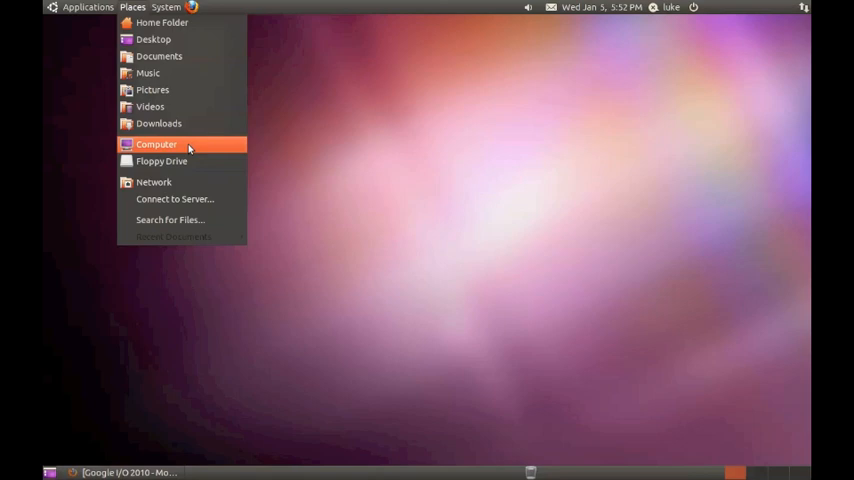
{"action": "left_click", "coordinate": [156, 144]}
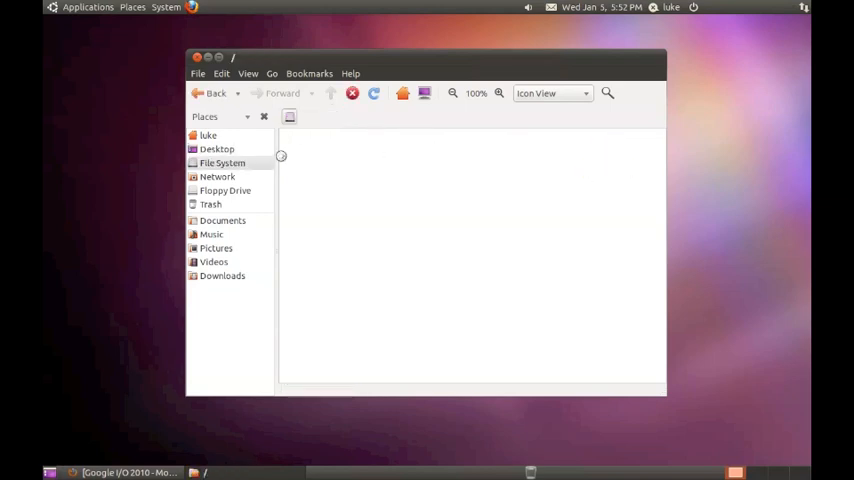
{"action": "left_click", "coordinate": [207, 135]}
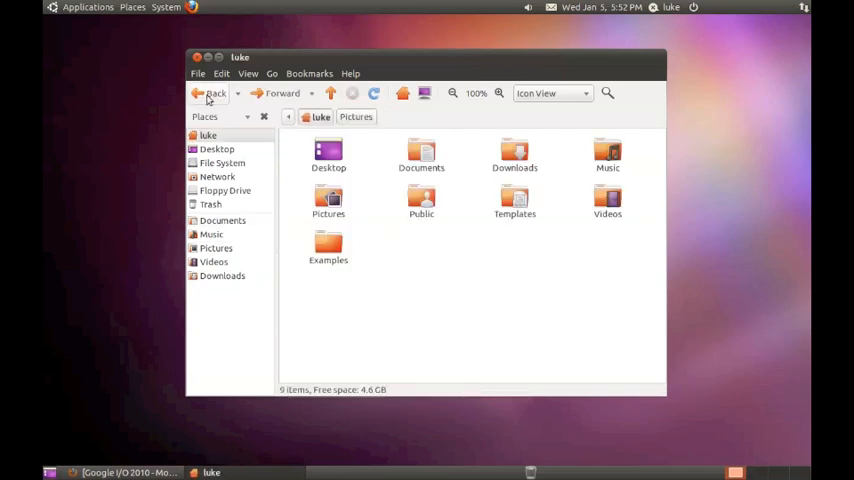
{"action": "left_click", "coordinate": [197, 57]}
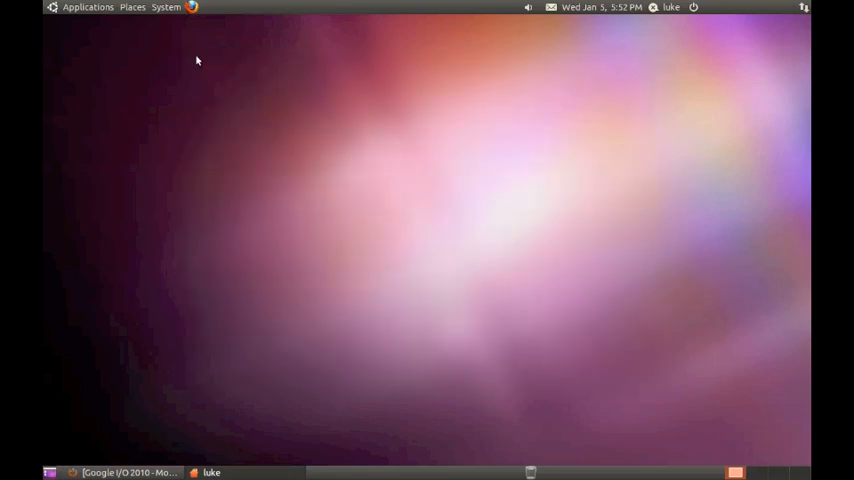
{"action": "mouse_move", "coordinate": [165, 8]}
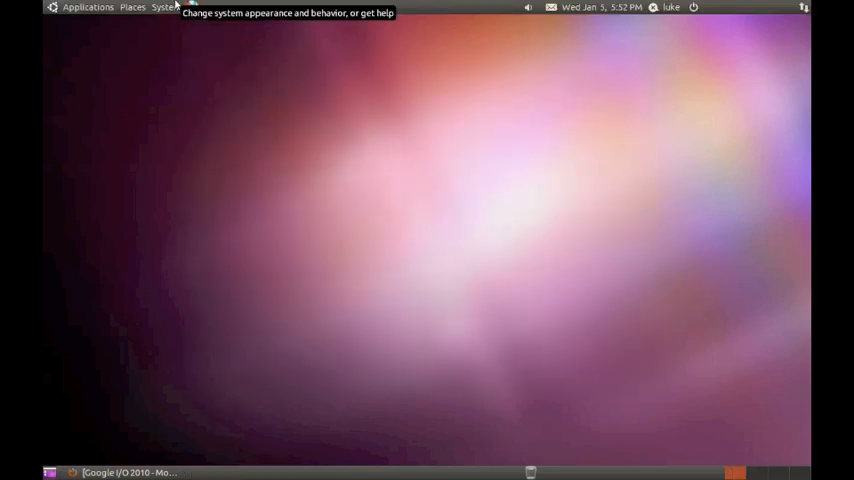
Step: Browse System > Preferences without opening anything, then bring up the Applications categories
{"action": "left_click", "coordinate": [166, 7]}
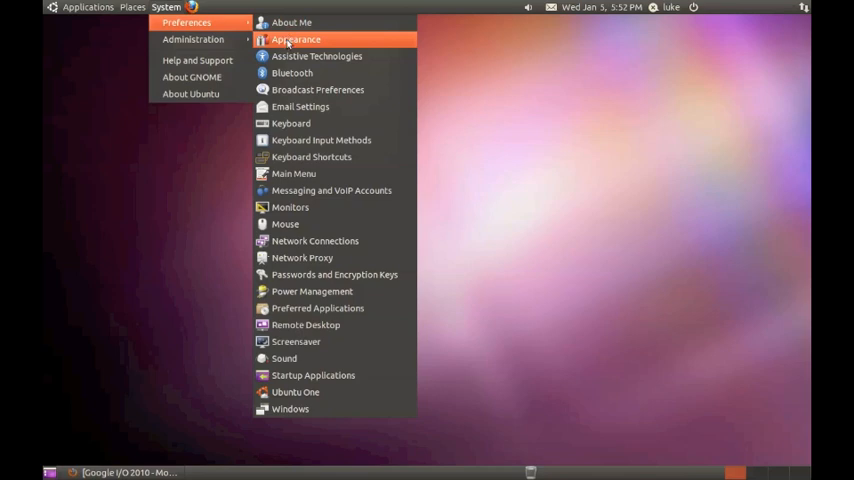
{"action": "mouse_move", "coordinate": [331, 190]}
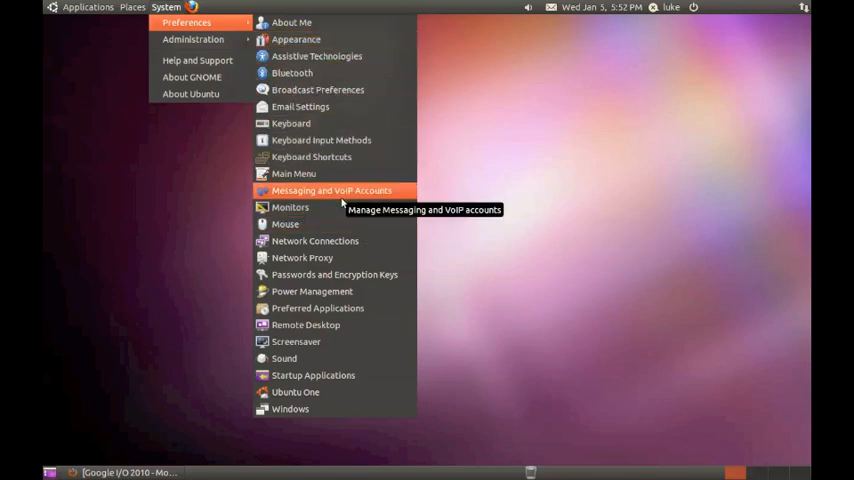
{"action": "mouse_move", "coordinate": [290, 207]}
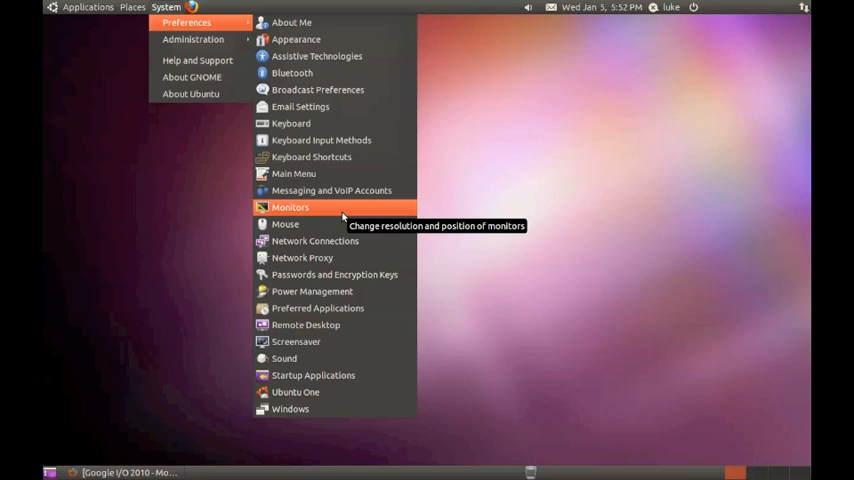
{"action": "mouse_move", "coordinate": [558, 165]}
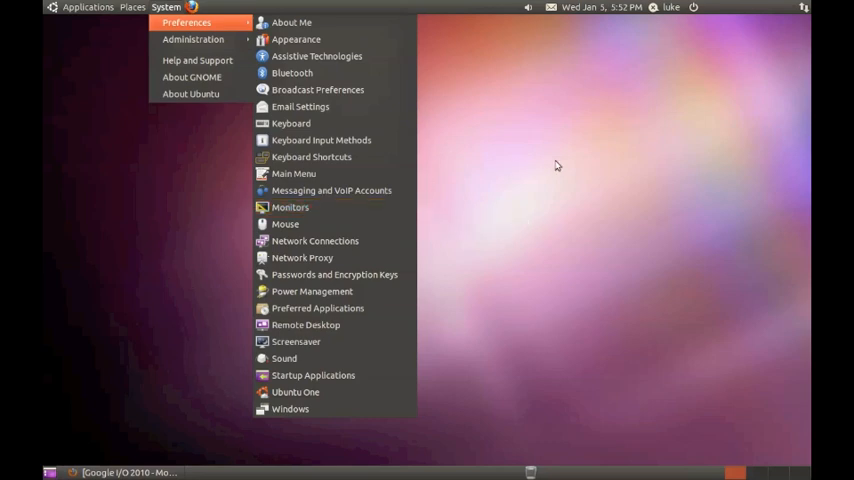
{"action": "left_click", "coordinate": [340, 118]}
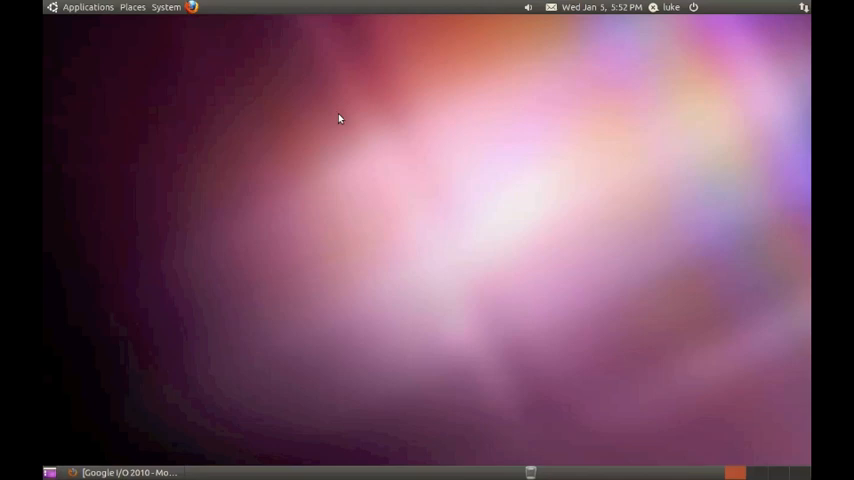
{"action": "mouse_move", "coordinate": [87, 8]}
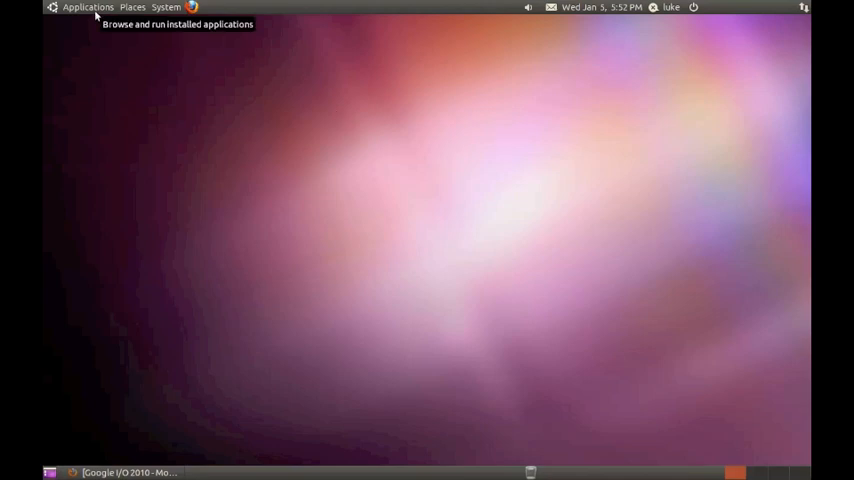
{"action": "left_click", "coordinate": [87, 8]}
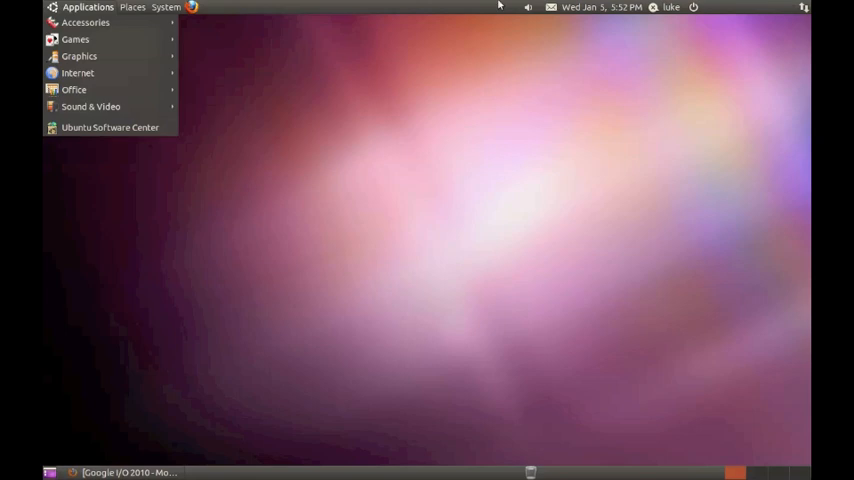
{"action": "mouse_move", "coordinate": [532, 27]}
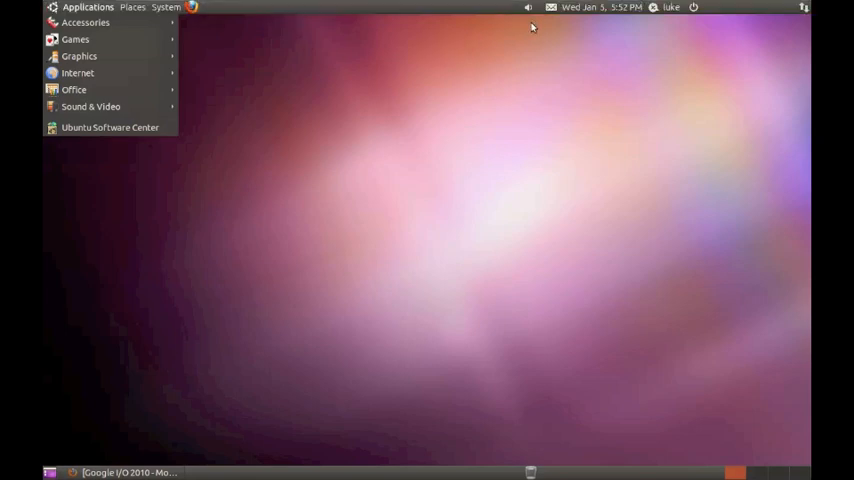
{"action": "mouse_move", "coordinate": [224, 145]}
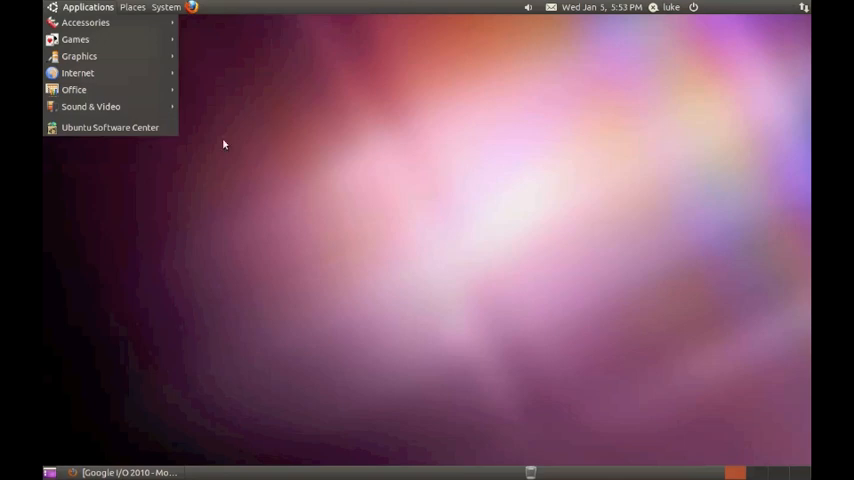
Step: Launch Ubuntu Software Center from the bottom of the Applications menu
{"action": "left_click", "coordinate": [110, 127]}
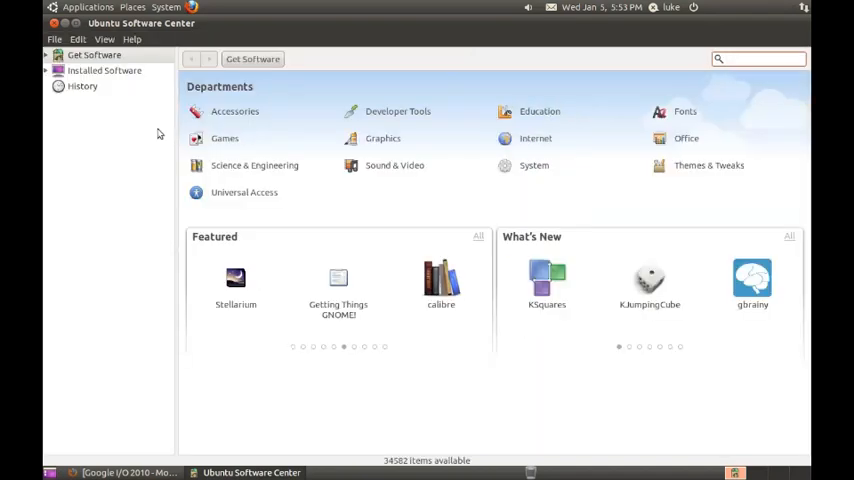
Step: Page through the featured applications to calibre and open its details page
{"action": "left_click", "coordinate": [759, 58]}
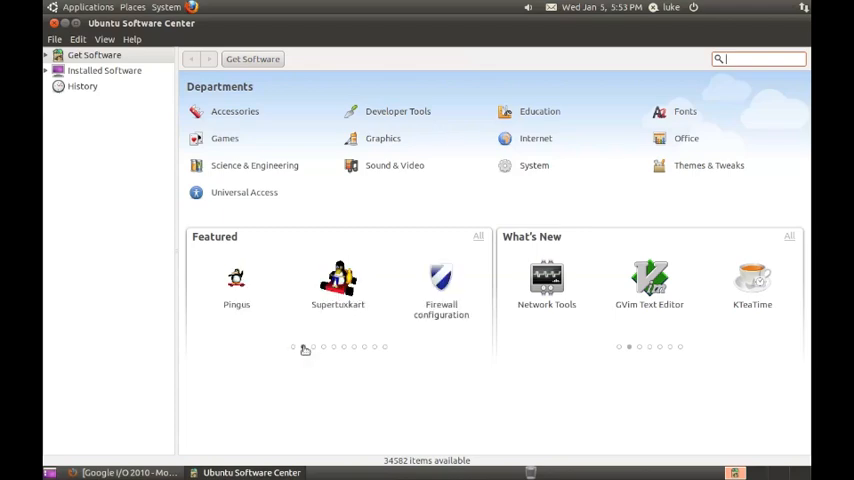
{"action": "left_click", "coordinate": [323, 347]}
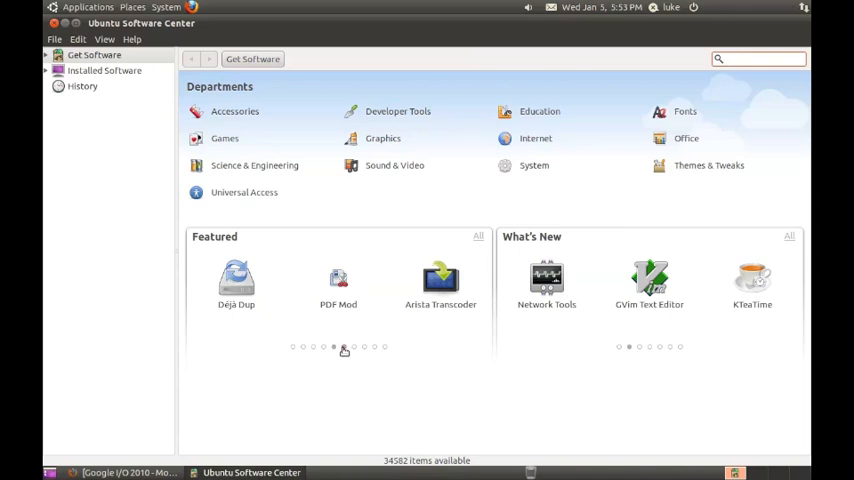
{"action": "left_click", "coordinate": [353, 347]}
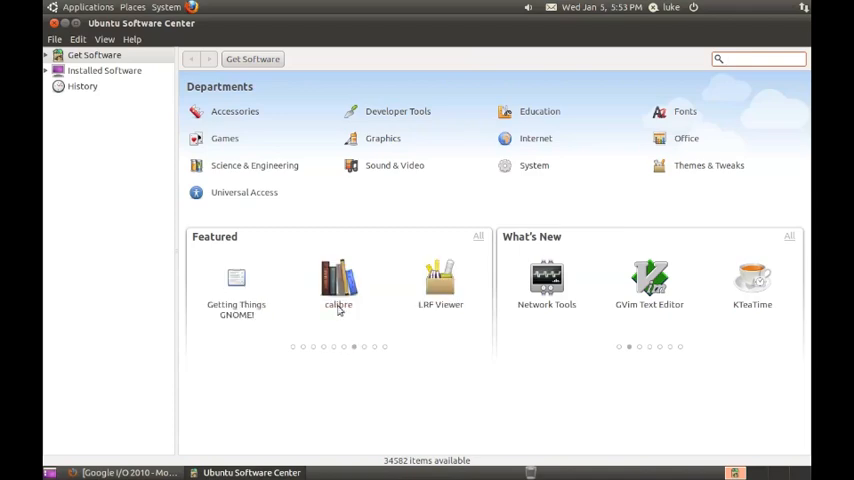
{"action": "left_click", "coordinate": [338, 285]}
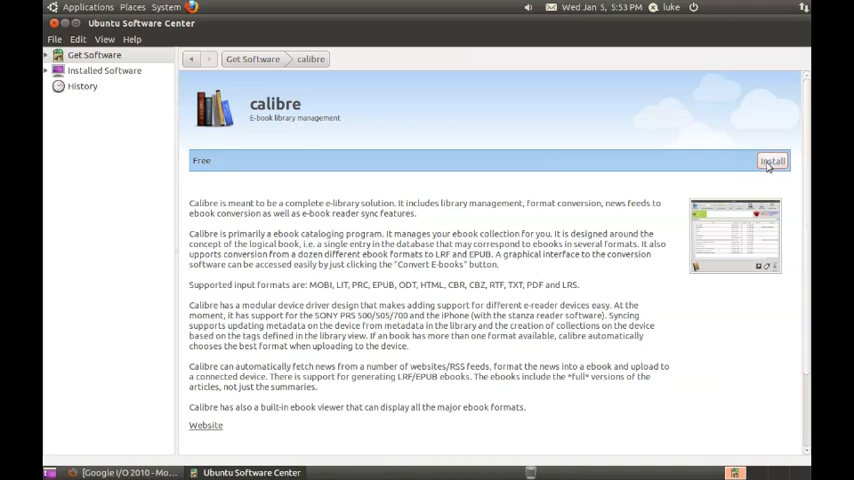
Step: Install calibre after authenticating with the password, then drop administrator privileges
{"action": "left_click", "coordinate": [771, 161]}
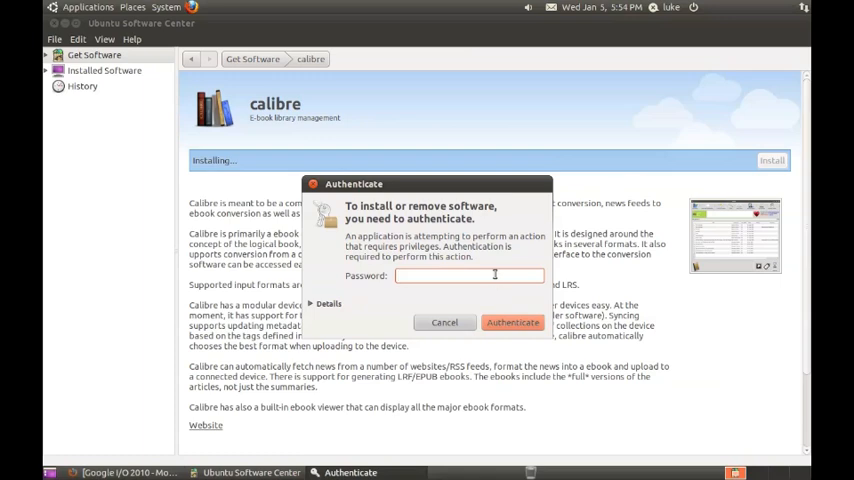
{"action": "type", "text": "password"}
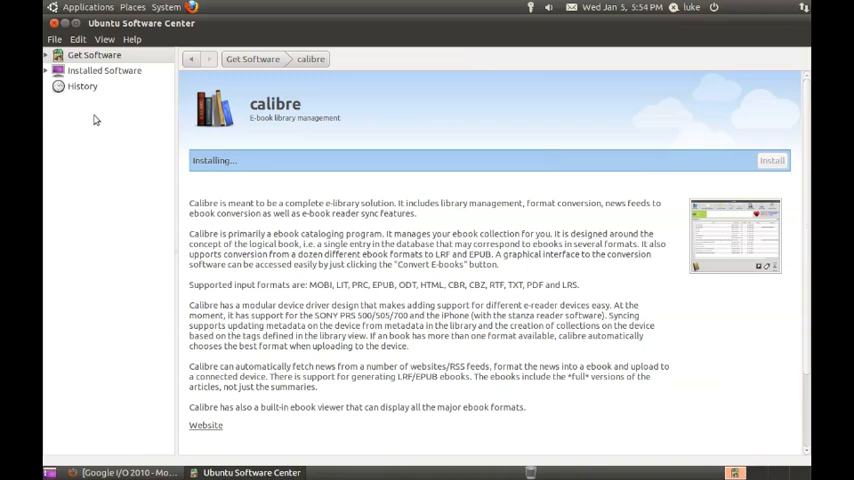
{"action": "mouse_move", "coordinate": [92, 126]}
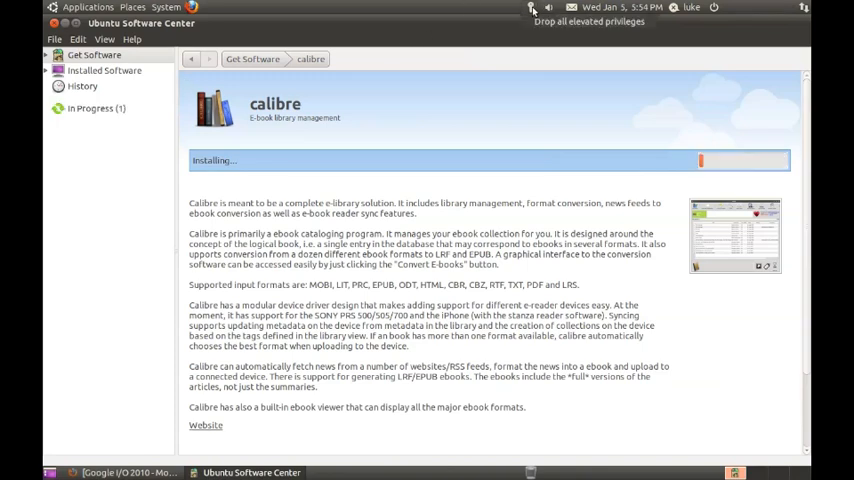
{"action": "left_click", "coordinate": [573, 7]}
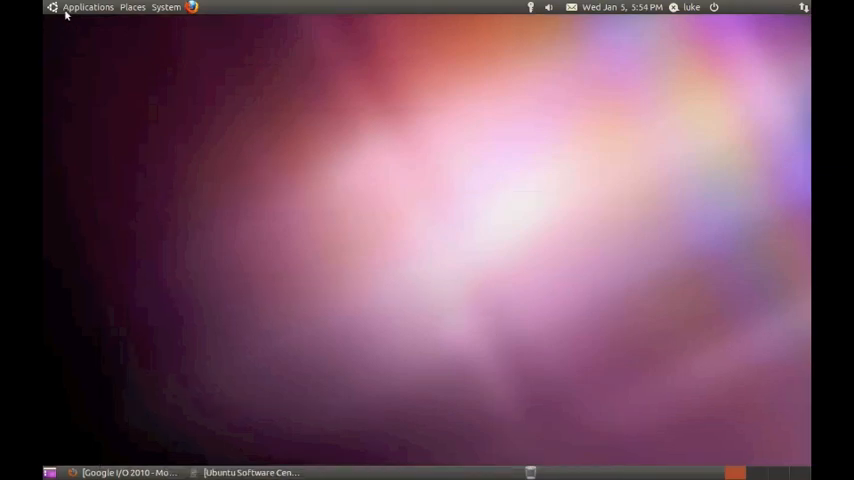
Step: Start Rhythmbox Music Player from Applications > Sound & Video
{"action": "left_click", "coordinate": [88, 7]}
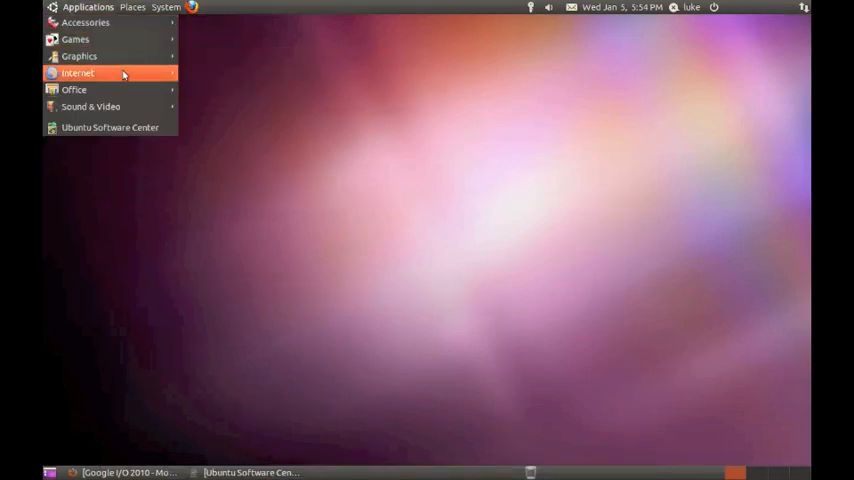
{"action": "mouse_move", "coordinate": [90, 106]}
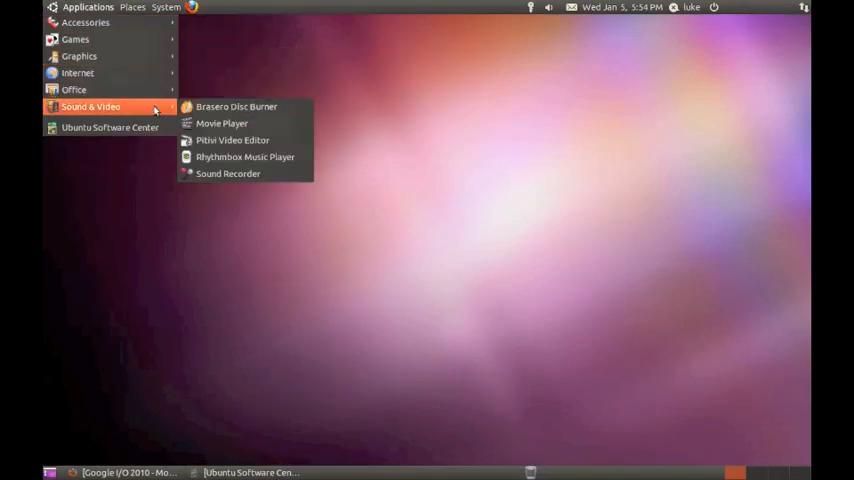
{"action": "left_click", "coordinate": [245, 157]}
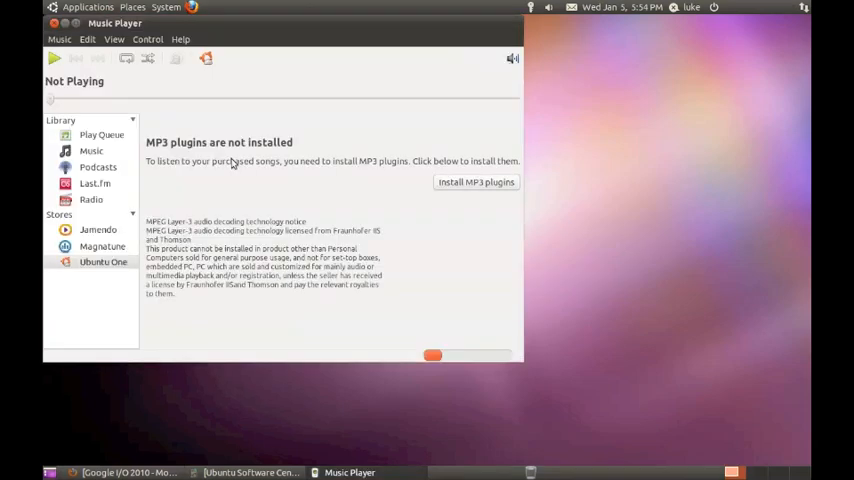
Step: Install the MP3 plugins in Rhythmbox, authenticating with the password
{"action": "left_click", "coordinate": [476, 182]}
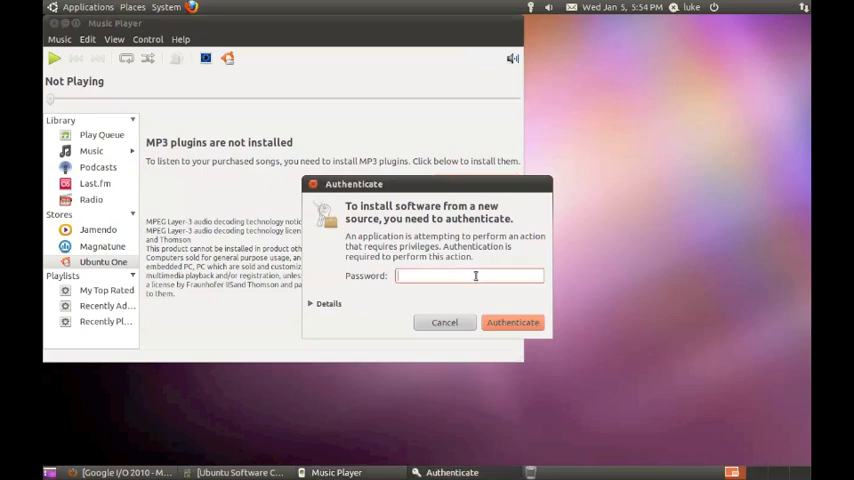
{"action": "type", "text": "password"}
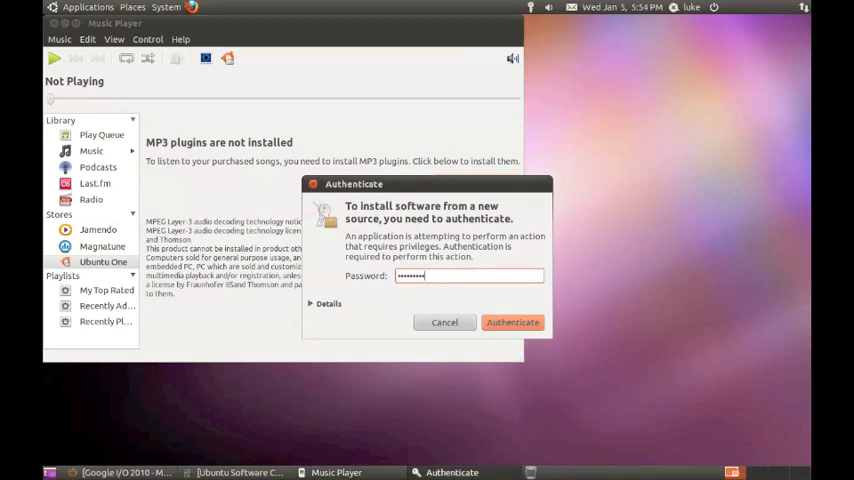
{"action": "left_click", "coordinate": [512, 322]}
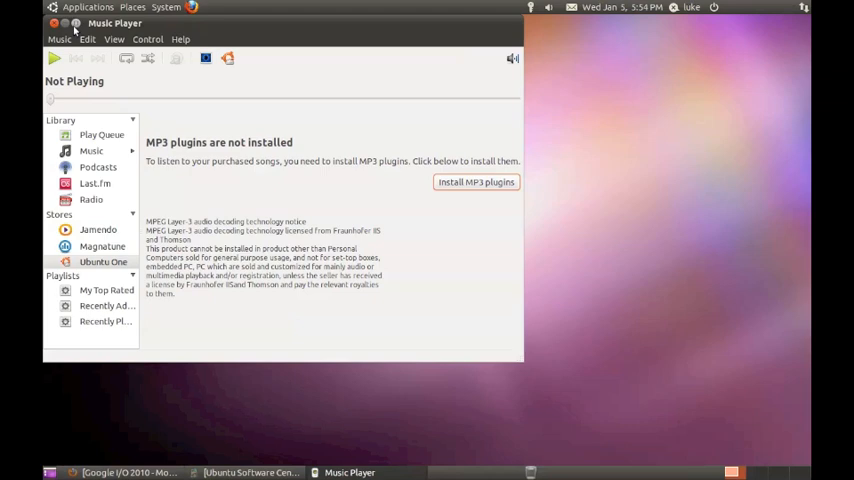
{"action": "left_click", "coordinate": [476, 182]}
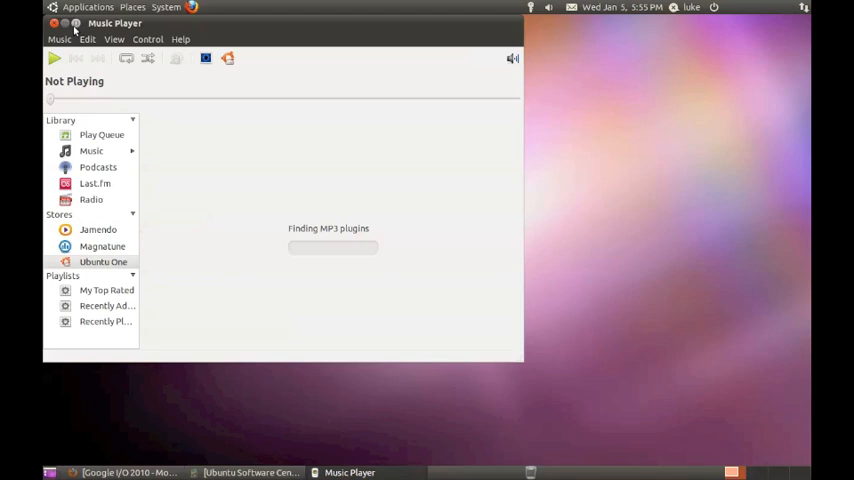
{"action": "mouse_move", "coordinate": [192, 142]}
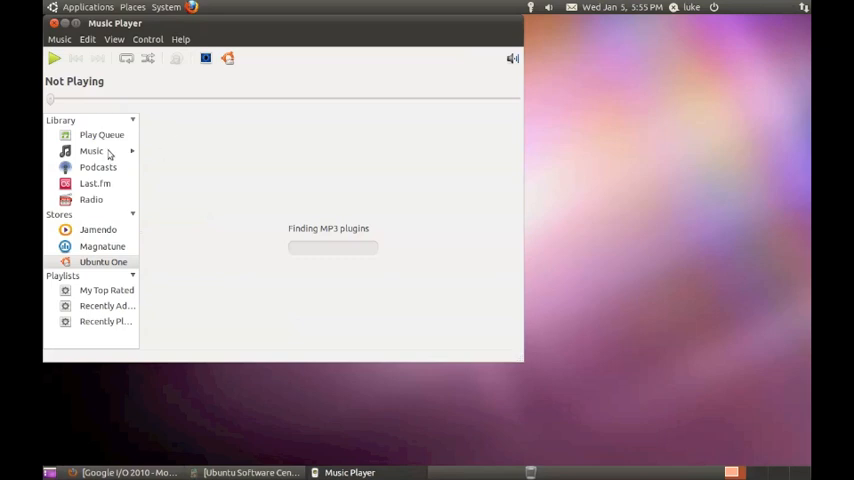
Step: Browse Rhythmbox's Music library, Podcasts, Radio stations and Magnatune store, then return to Ubuntu One
{"action": "left_click", "coordinate": [91, 150]}
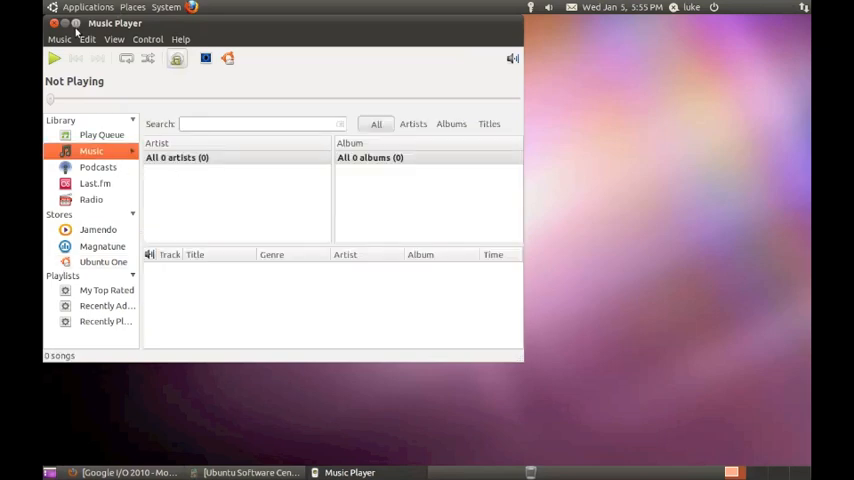
{"action": "left_click", "coordinate": [98, 167]}
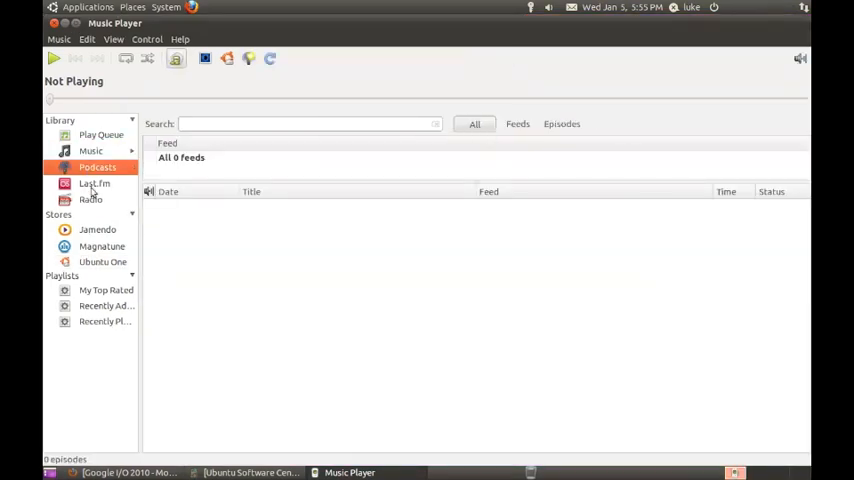
{"action": "left_click", "coordinate": [90, 199]}
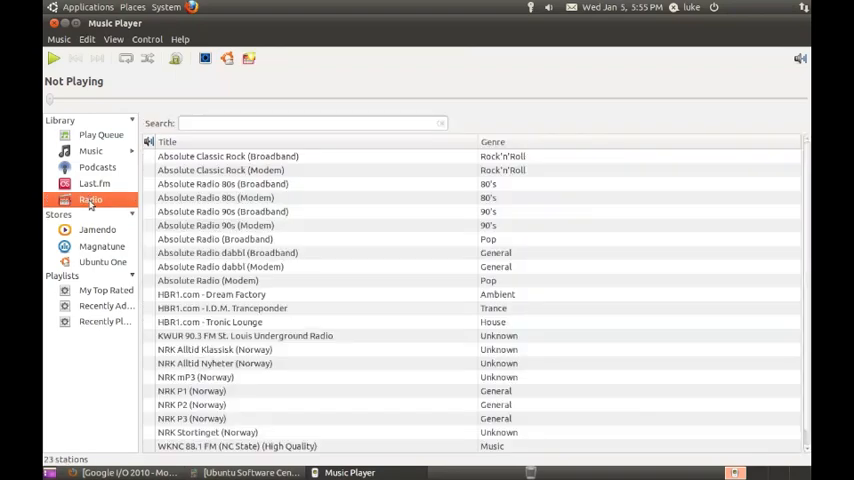
{"action": "mouse_move", "coordinate": [126, 268]}
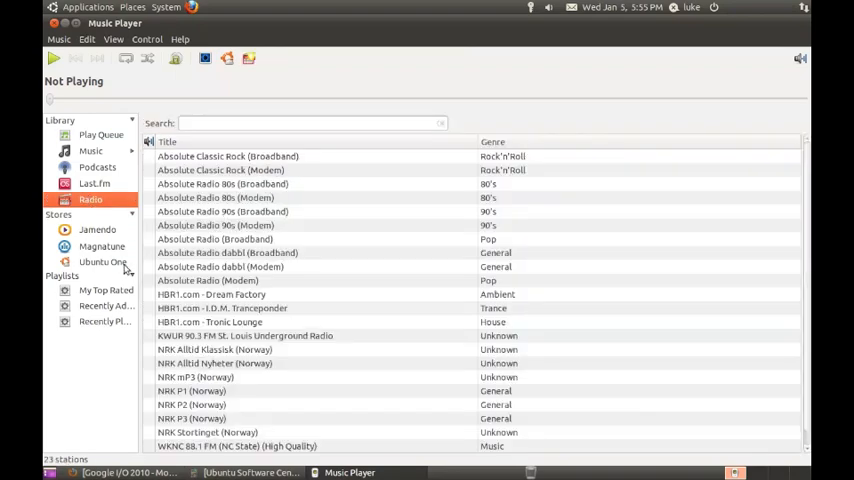
{"action": "left_click", "coordinate": [102, 246]}
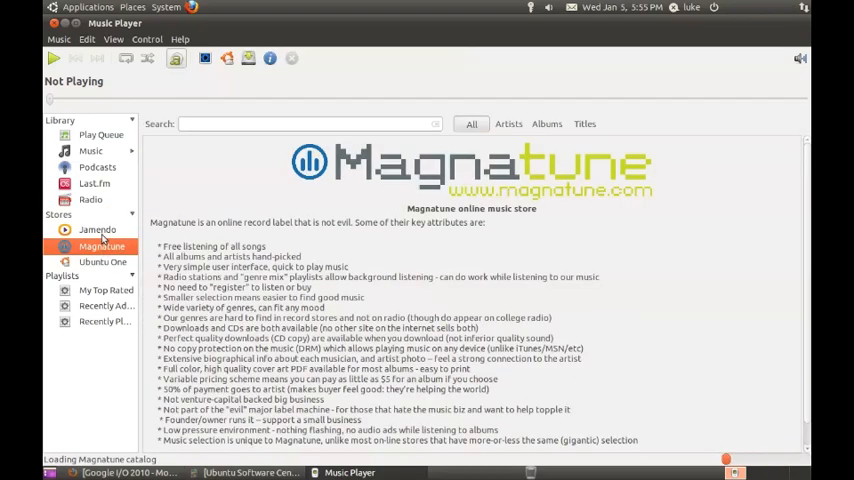
{"action": "left_click", "coordinate": [98, 229]}
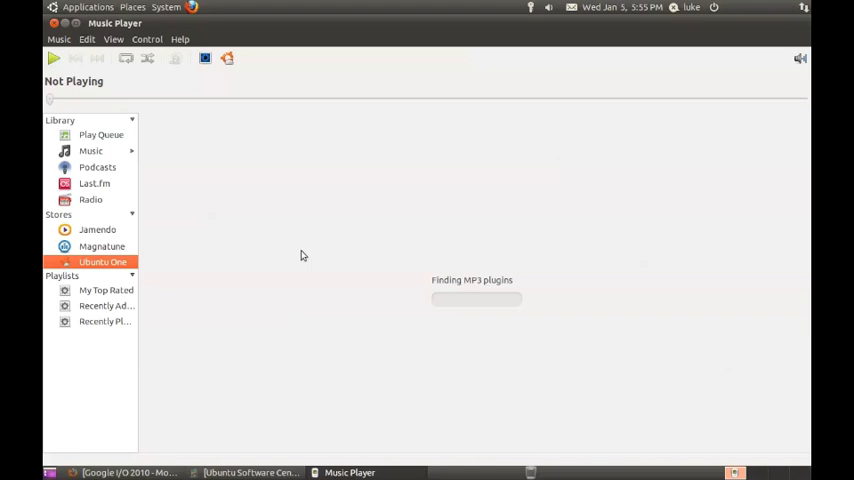
{"action": "mouse_move", "coordinate": [141, 115]}
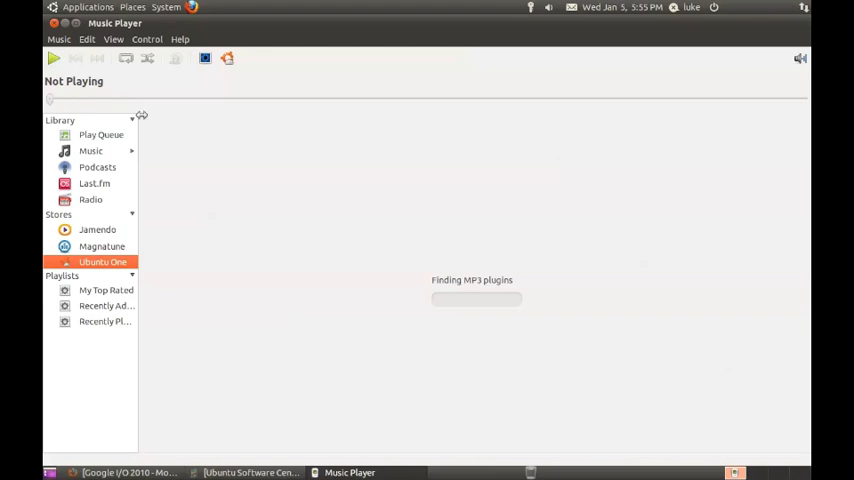
{"action": "mouse_move", "coordinate": [214, 139]}
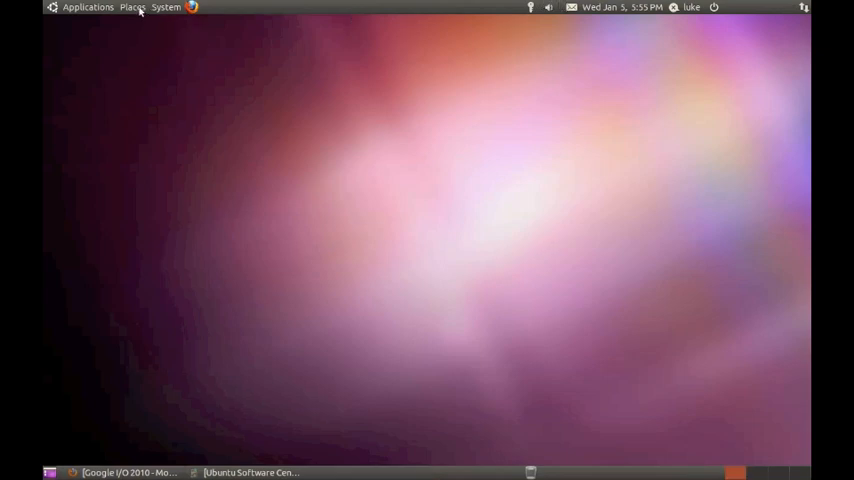
{"action": "mouse_move", "coordinate": [131, 8]}
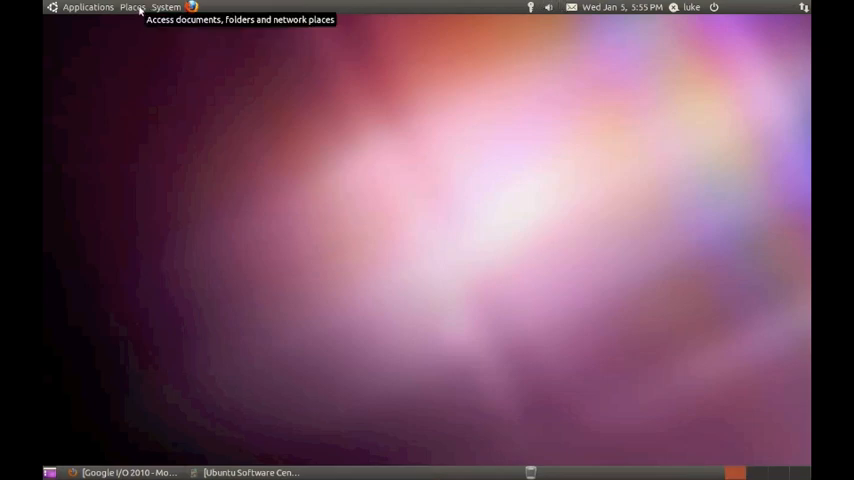
{"action": "mouse_move", "coordinate": [231, 117]}
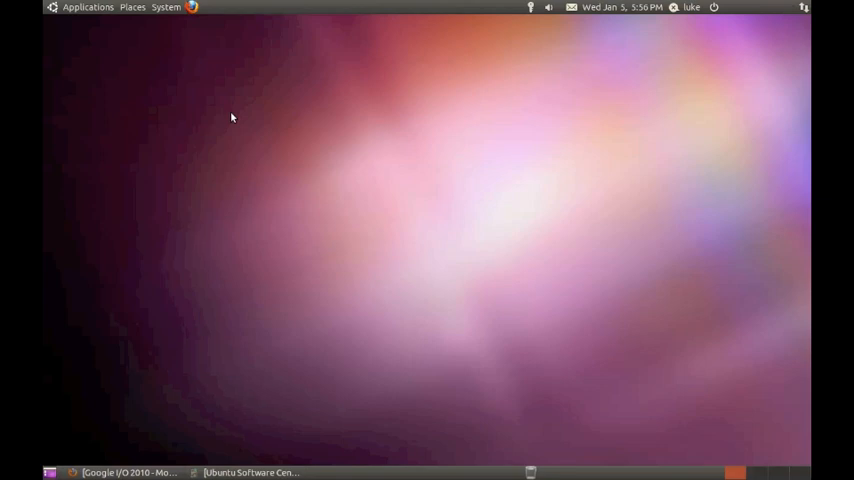
{"action": "mouse_move", "coordinate": [438, 176]}
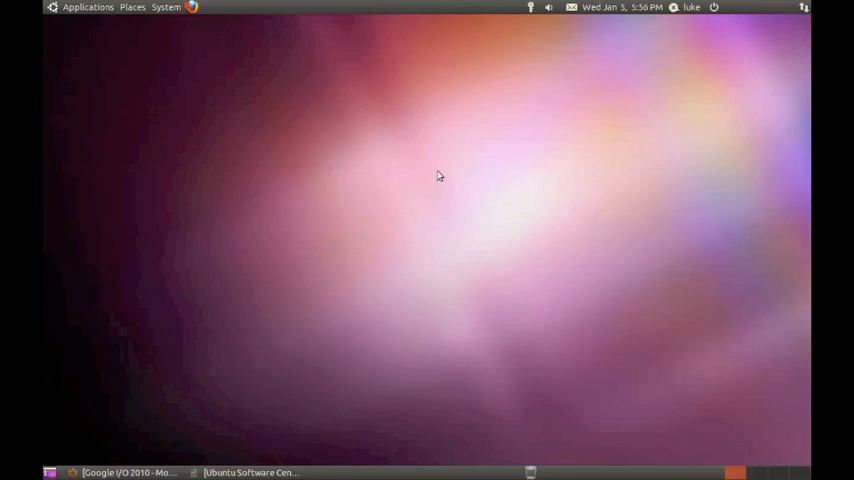
Step: Open and dismiss the desktop context menu, then bring up the Applications menu
{"action": "right_click", "coordinate": [361, 323]}
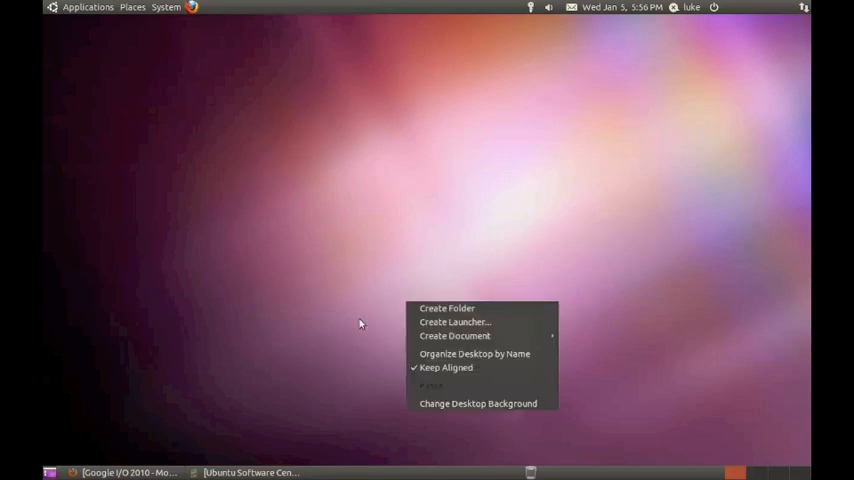
{"action": "mouse_move", "coordinate": [356, 323]}
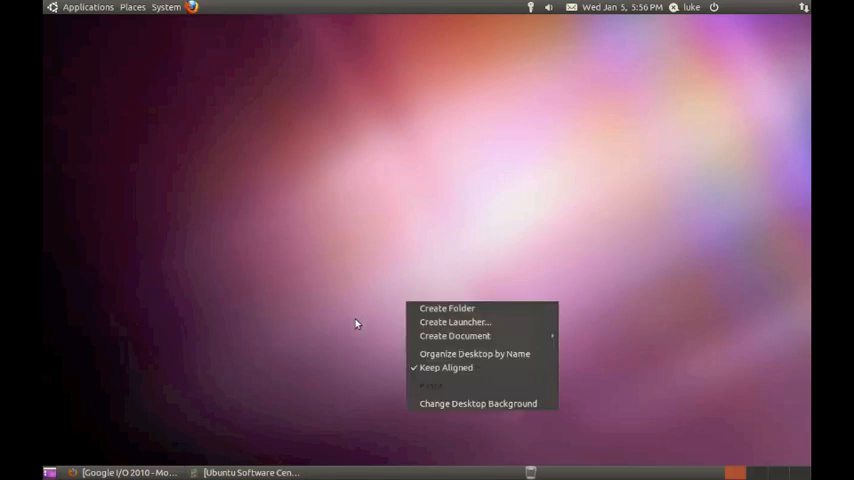
{"action": "left_click", "coordinate": [356, 323]}
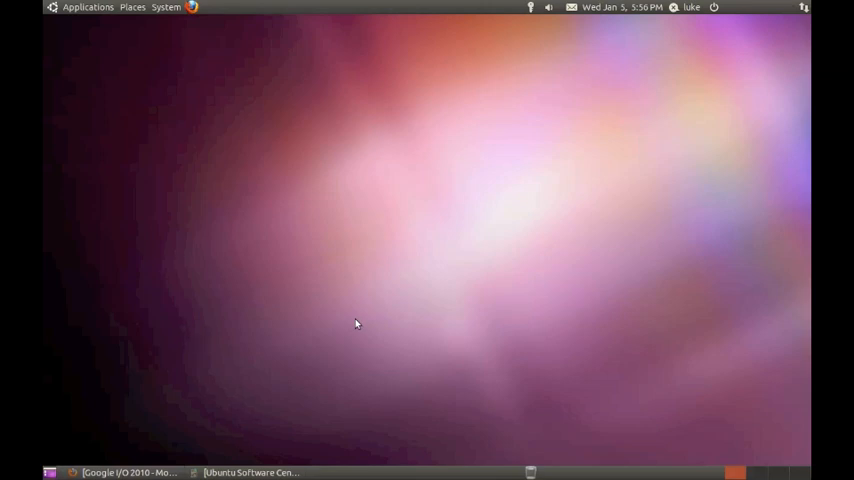
{"action": "mouse_move", "coordinate": [314, 296]}
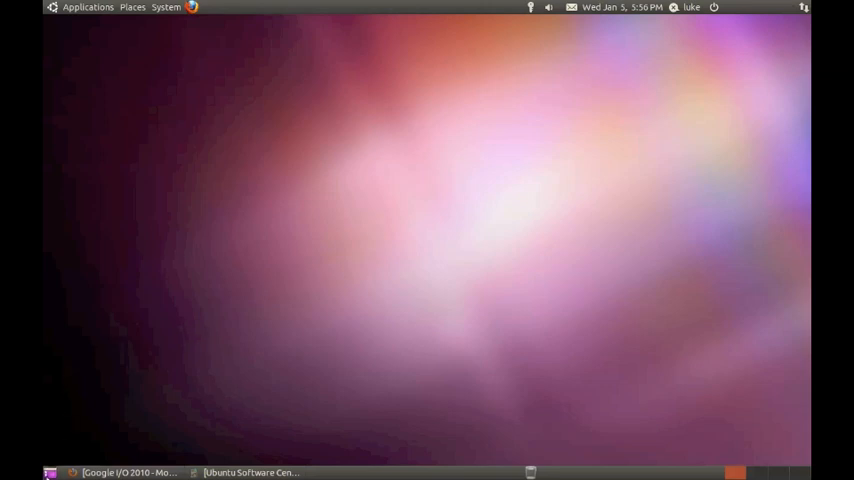
{"action": "left_click", "coordinate": [58, 7]}
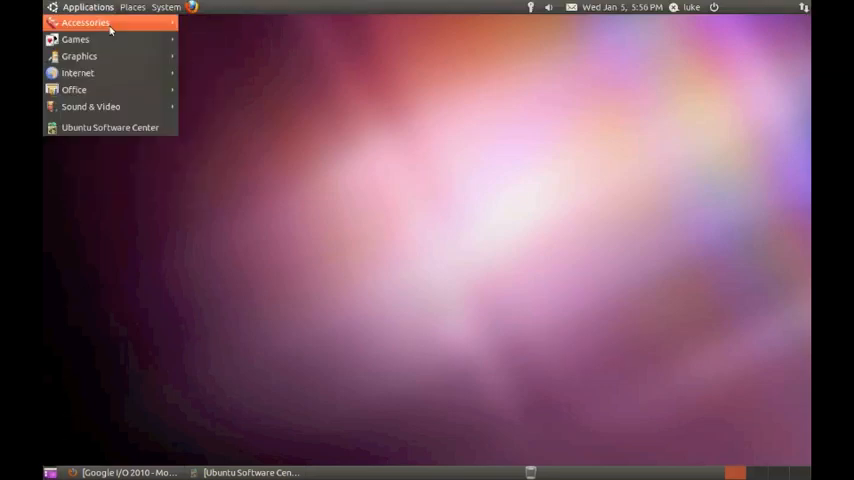
{"action": "mouse_move", "coordinate": [90, 107]}
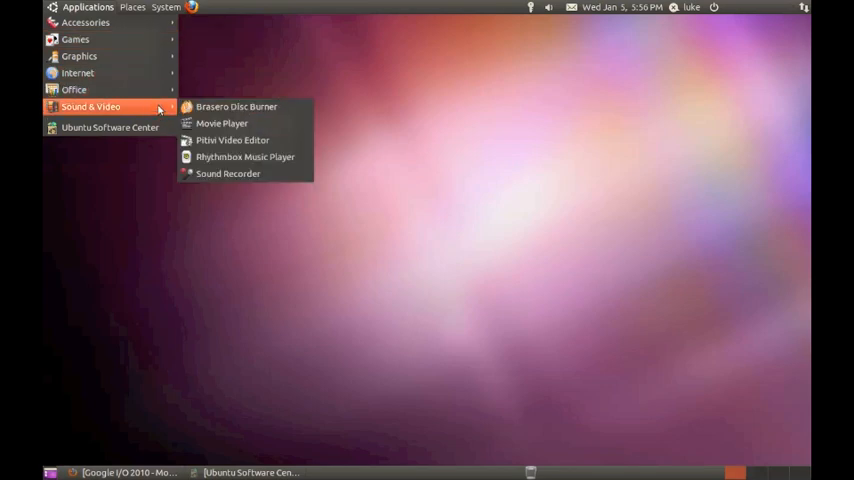
{"action": "mouse_move", "coordinate": [73, 89]}
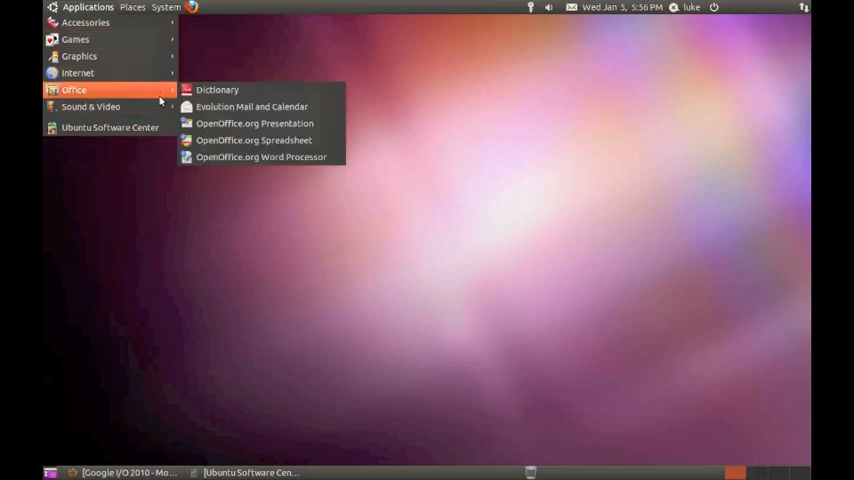